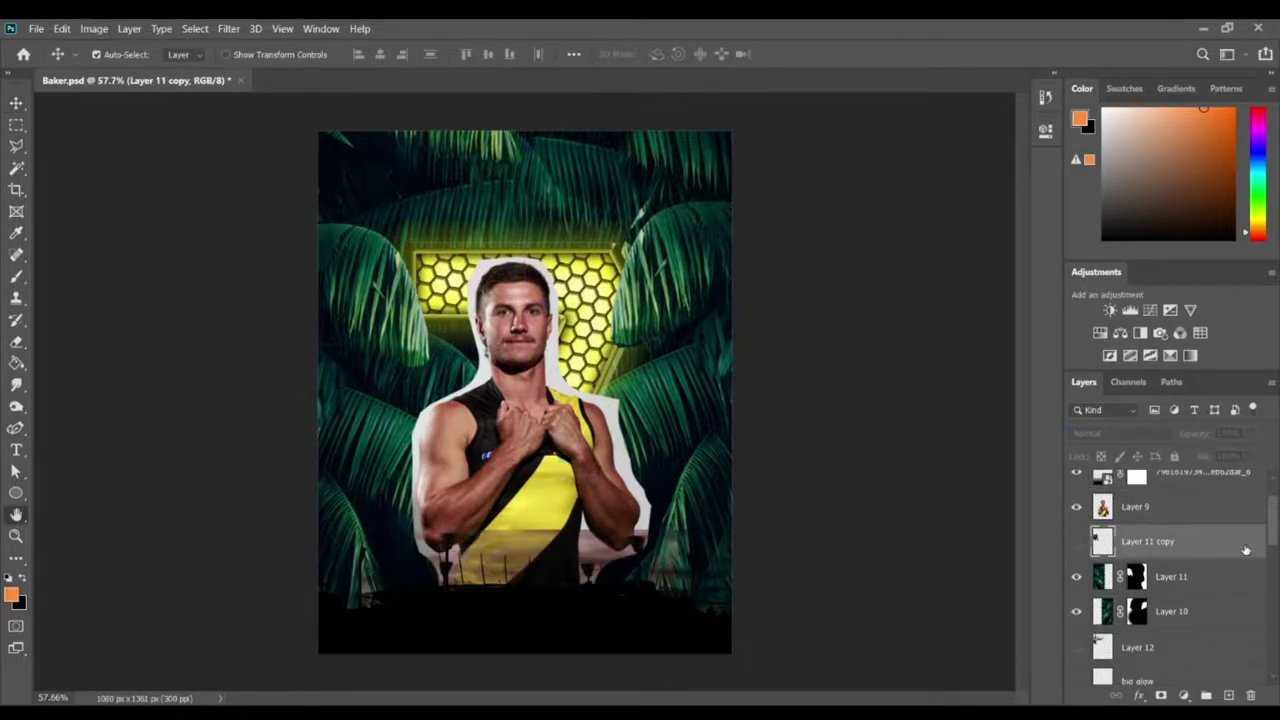
Hide the outlined player layer copy so the white edge around the cutout disappears.
left_click(1176, 576)
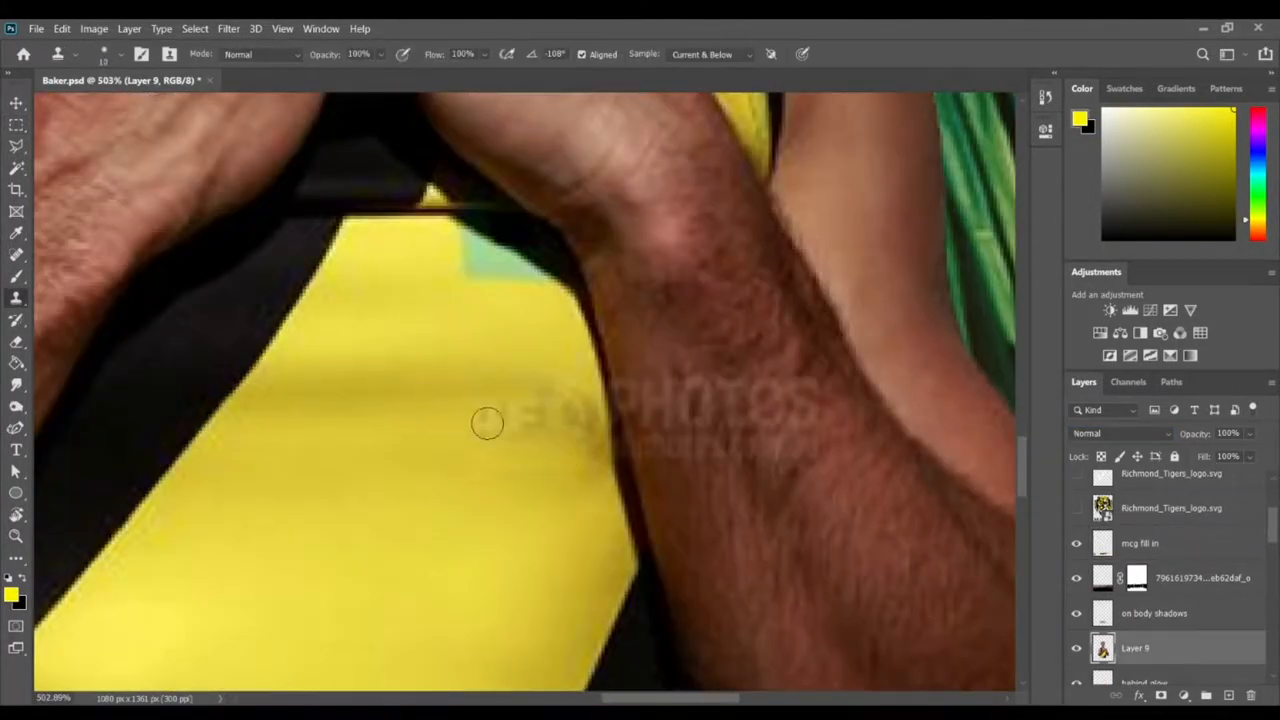
Clone out the stock watermark on the central player's forearm and yellow singlet.
scroll("down", 3)
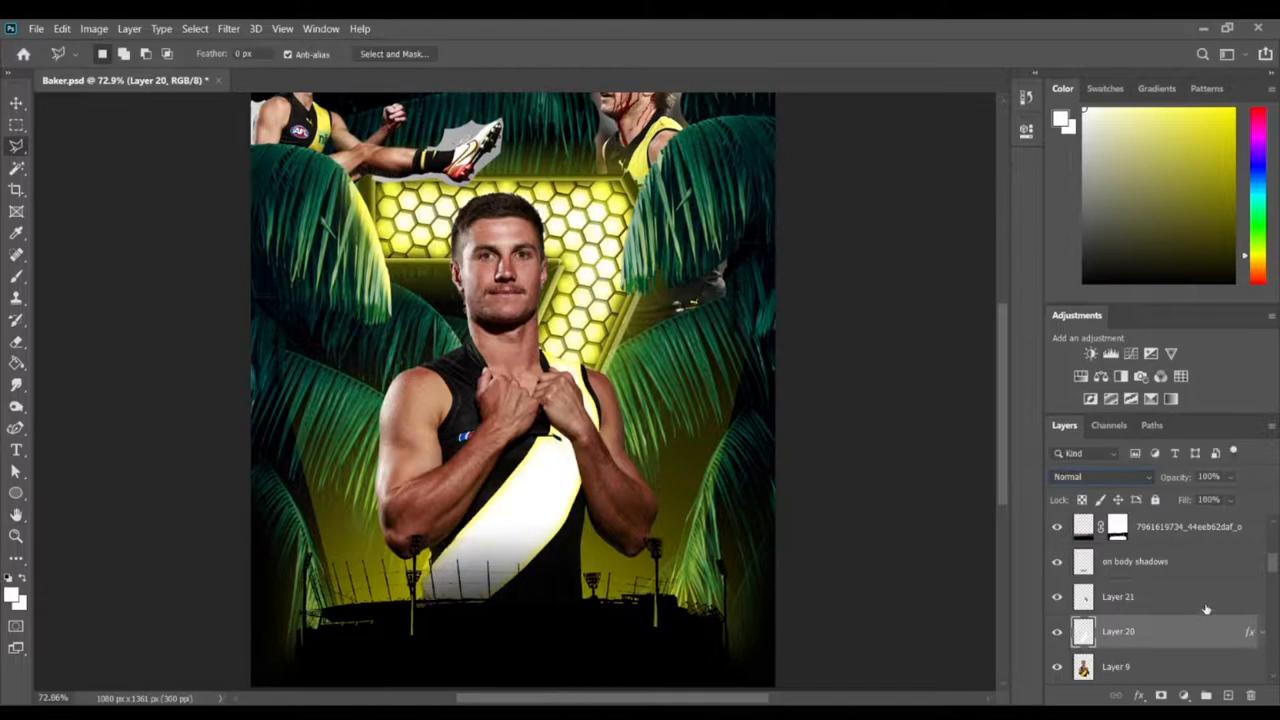
Mask the stadium photo into a dark silhouette running along the poster's bottom edge.
left_click(1100, 476)
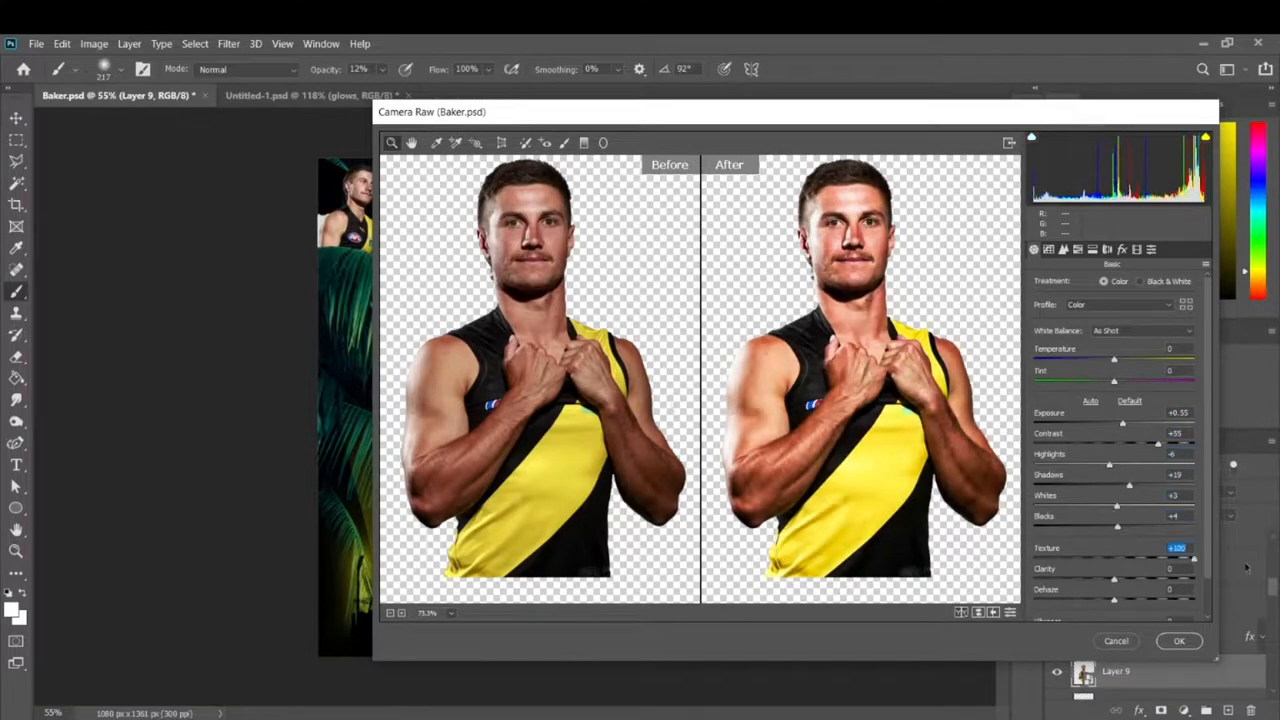
Apply Camera Raw to the central player, raising Exposure, Contrast and Texture.
left_click(1176, 640)
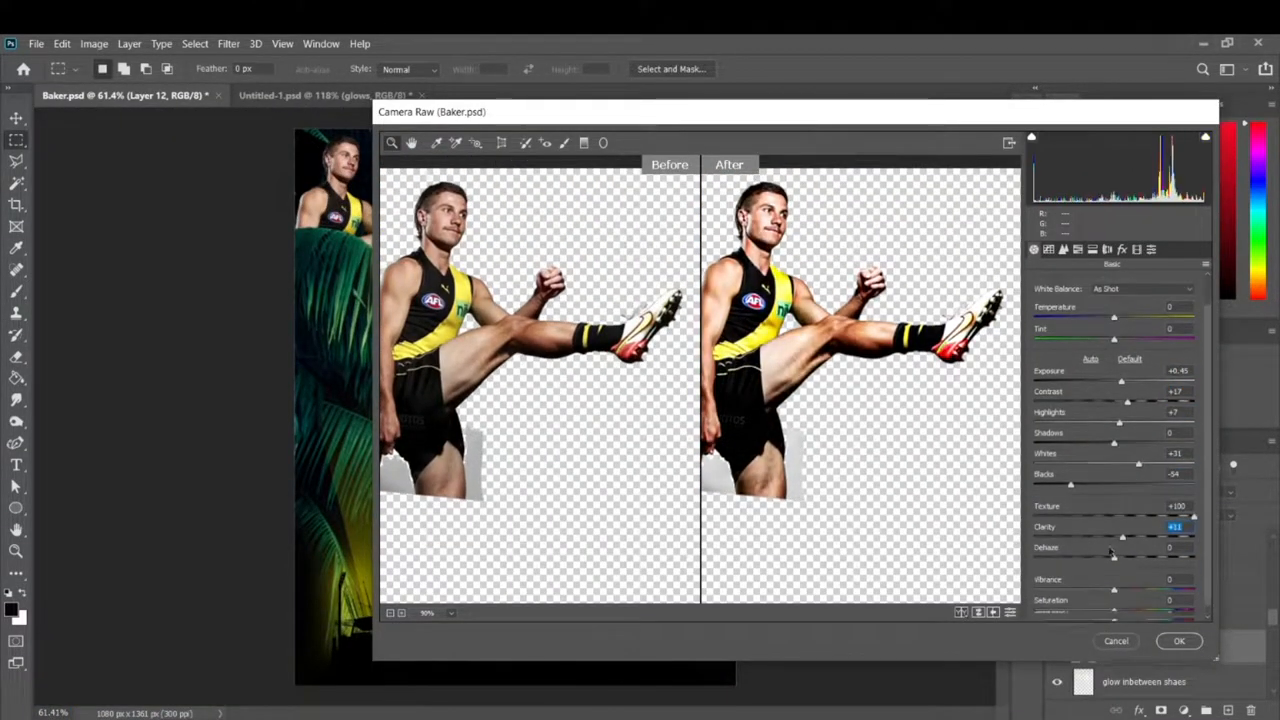
Apply Camera Raw to the kicking player, boosting Exposure, Contrast, Texture and Clarity.
left_click(1180, 640)
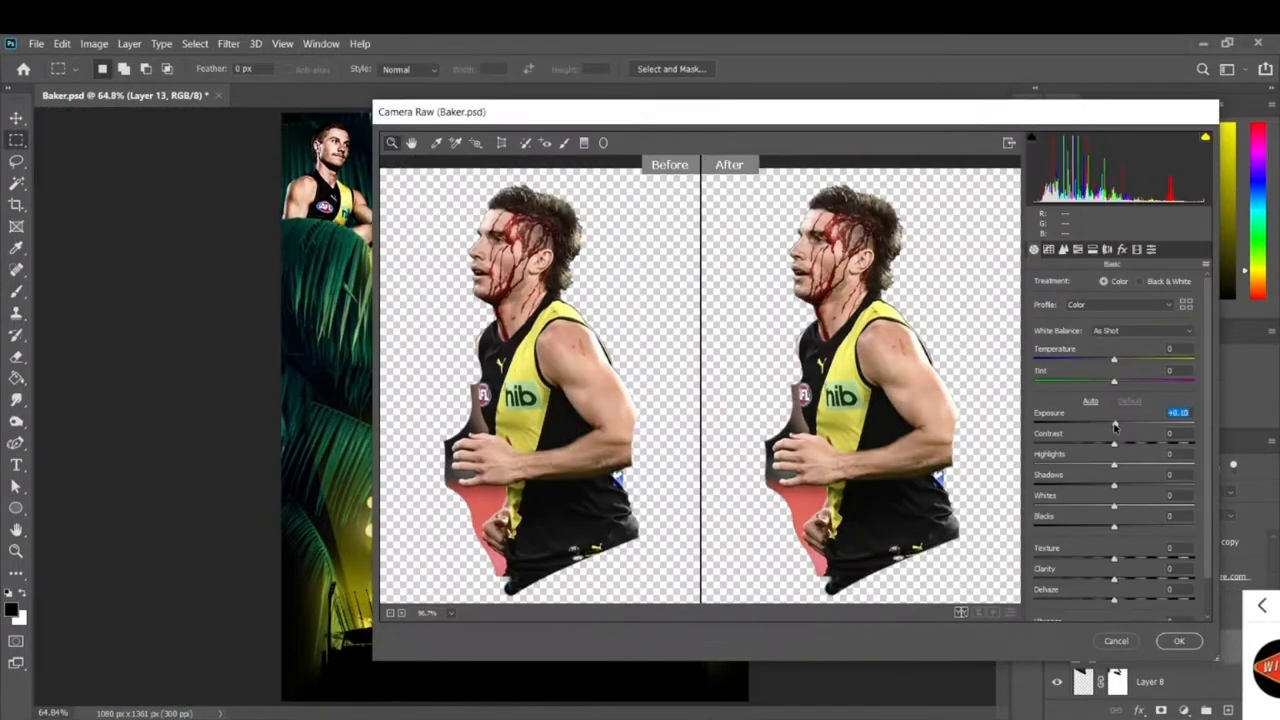
Apply Camera Raw to the bloodied player, lifting Exposure and Contrast for punch.
left_click(1180, 640)
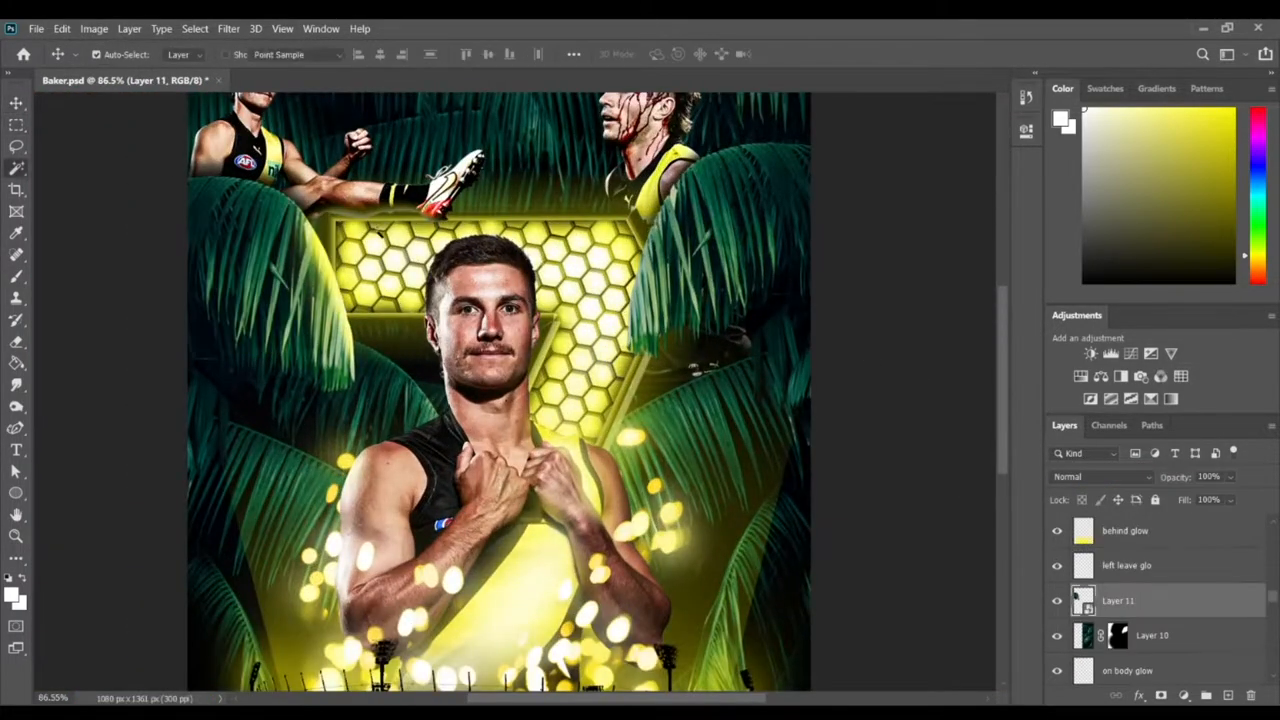
Paint soft yellow bokeh dots and glow on new layers around the player and palm leaves.
left_click(1128, 564)
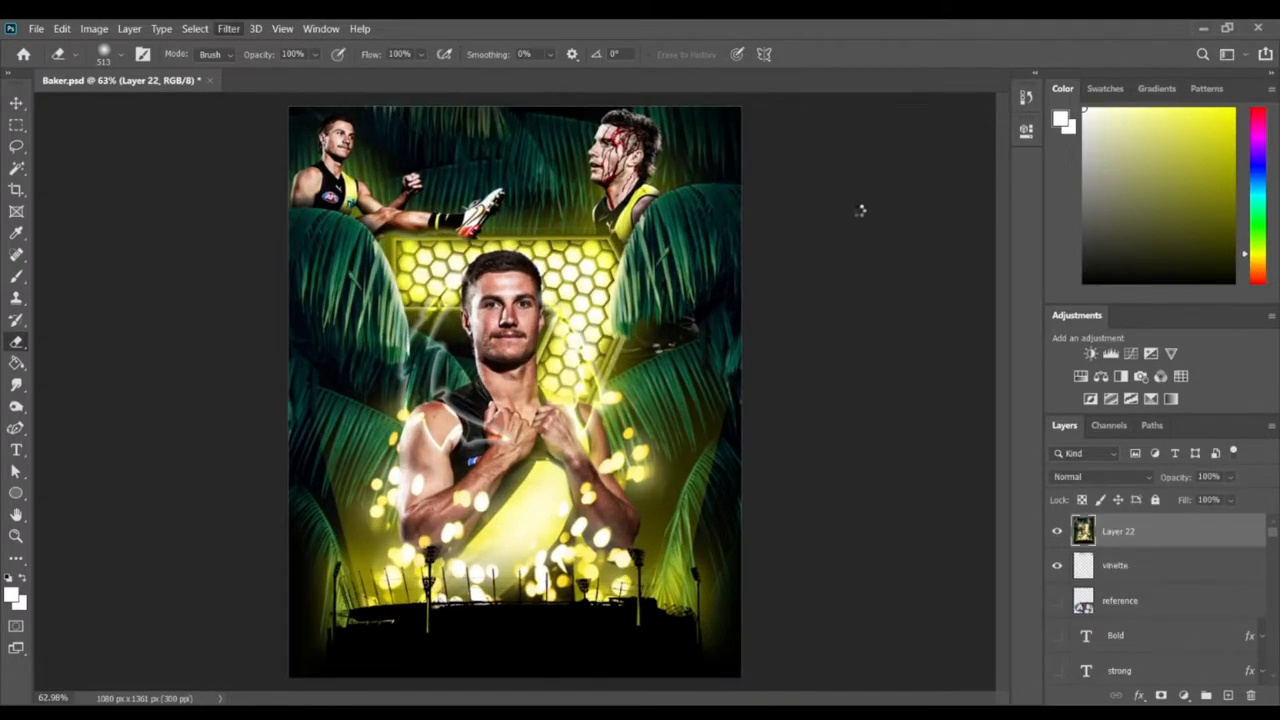
Merge a stamp layer and Camera Raw-grade the whole poster brighter with more contrast.
left_click(228, 28)
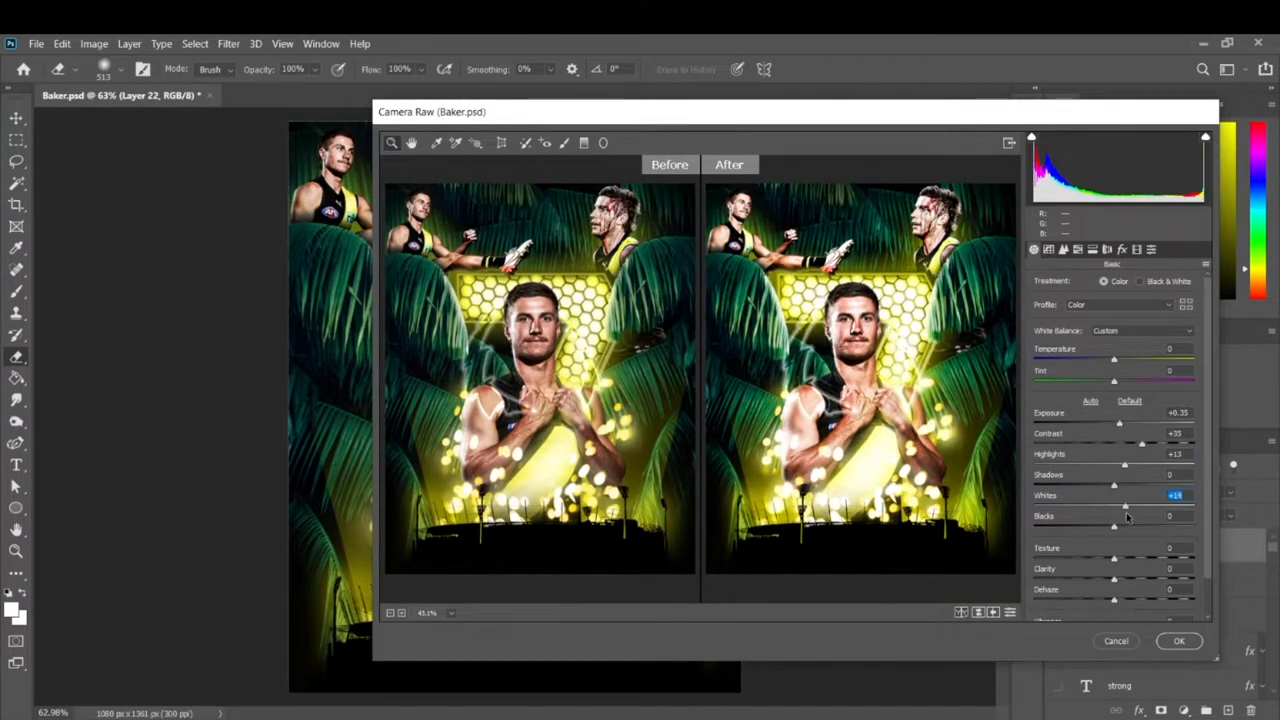
left_click(1178, 640)
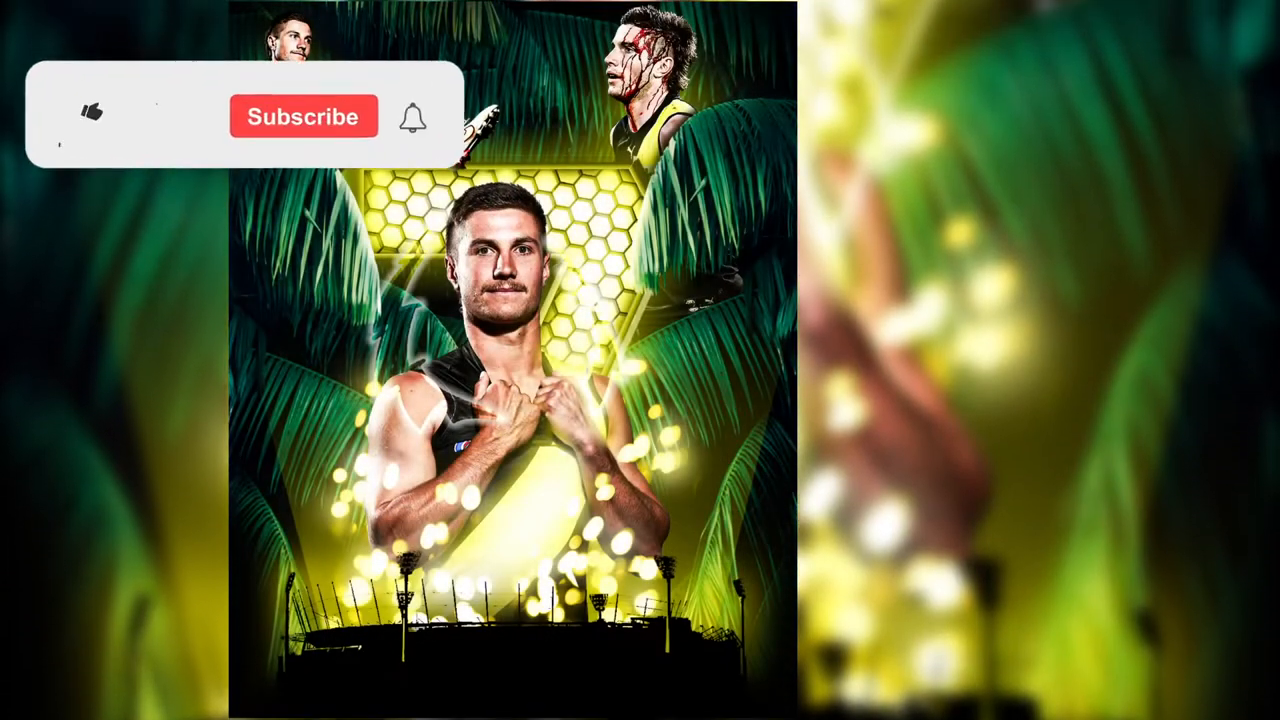
left_click(90, 116)
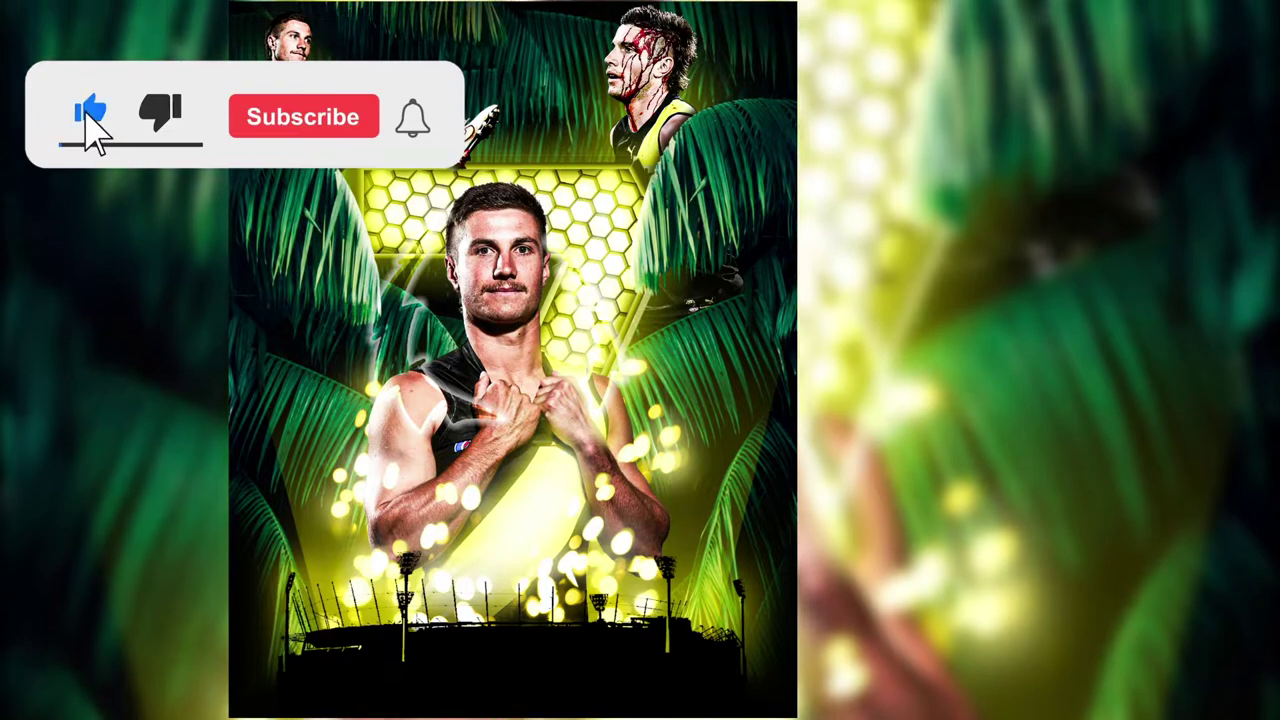
left_click(304, 116)
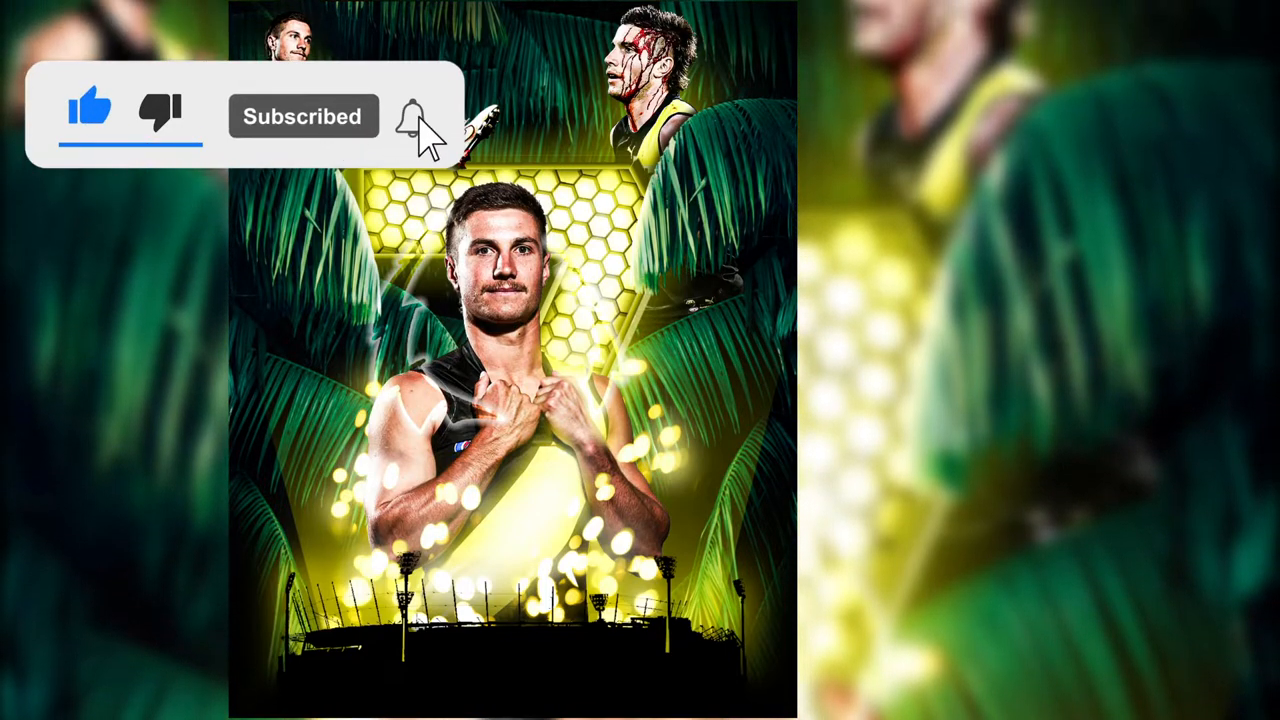
left_click(406, 122)
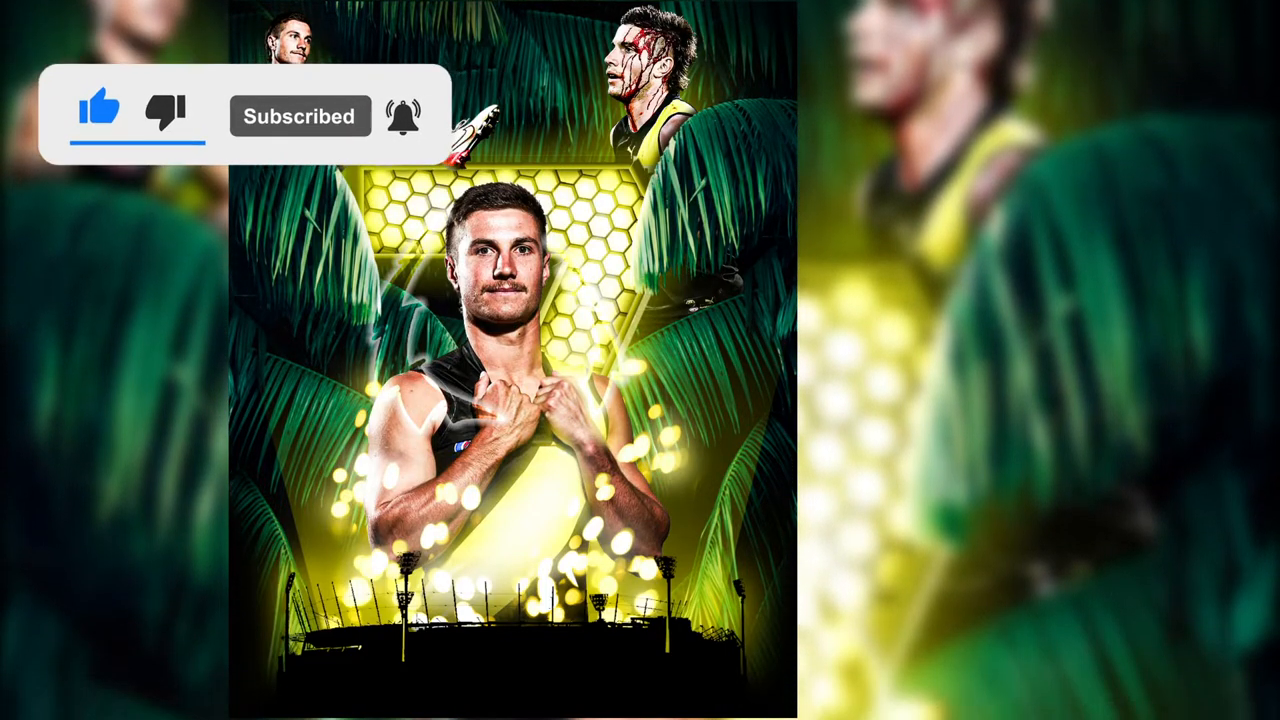